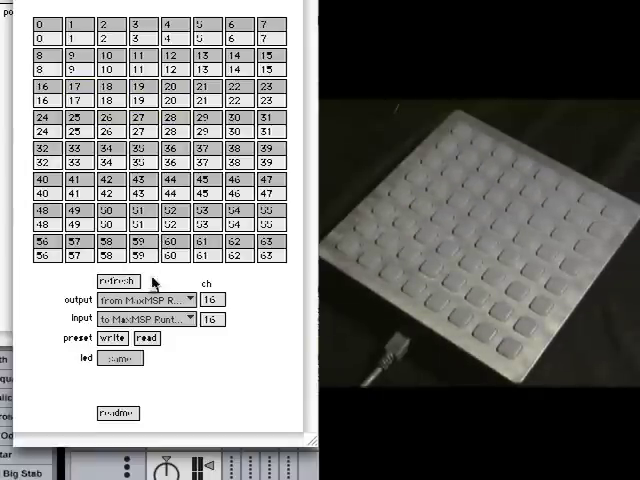
Step: Leave the Live set and bring up System Preferences on the Sound pane
click(160, 300)
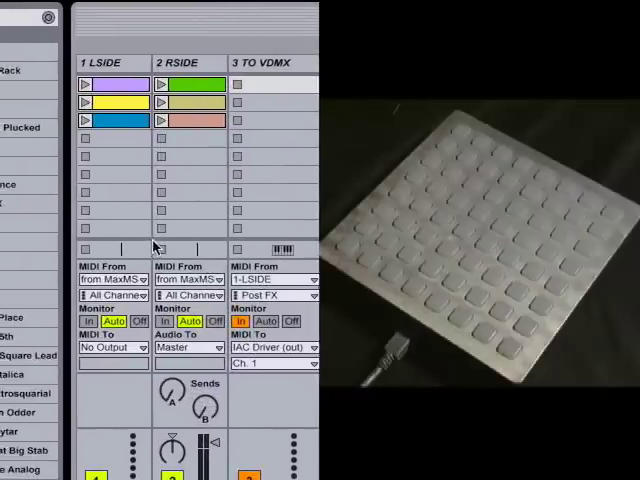
scroll(down, 3)
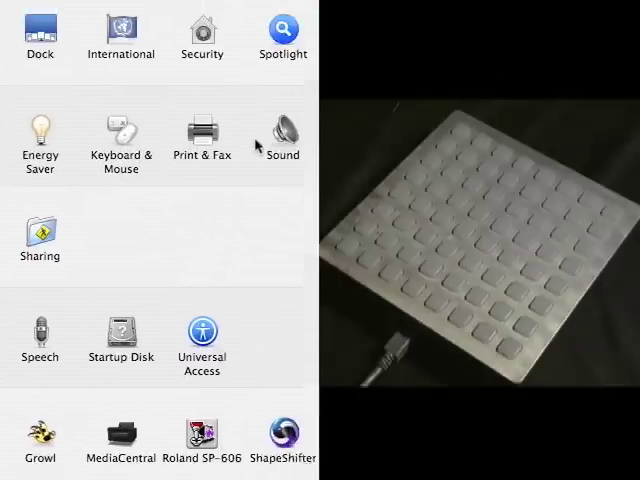
Step: Select Soundflower (2ch) as the Mac's sound output device
click(282, 136)
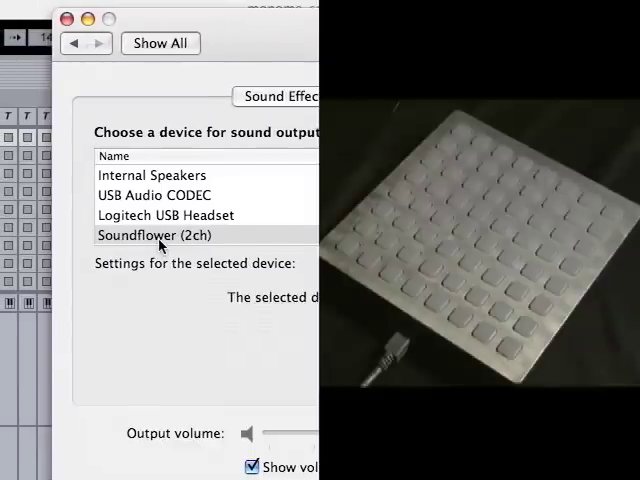
click(68, 20)
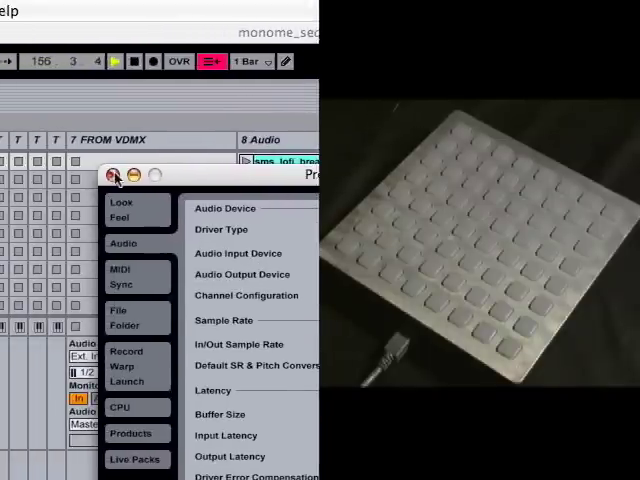
click(116, 176)
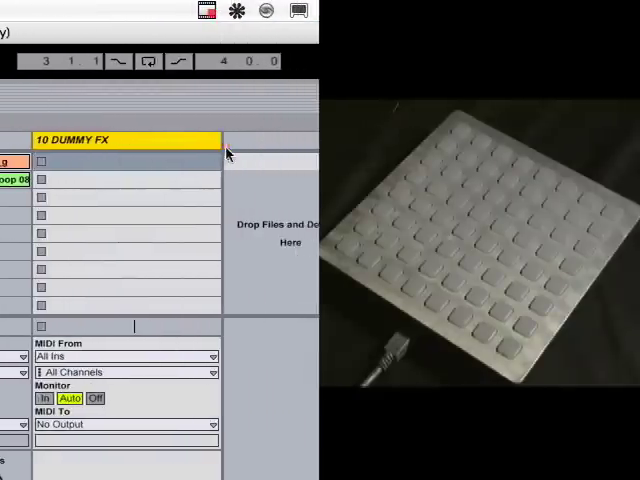
mouse_move(156, 144)
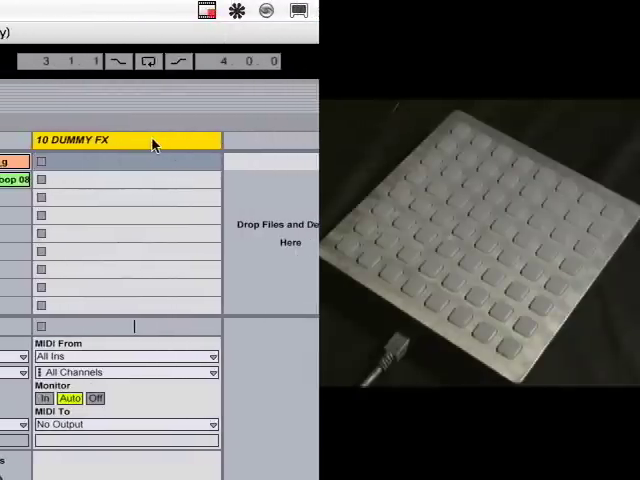